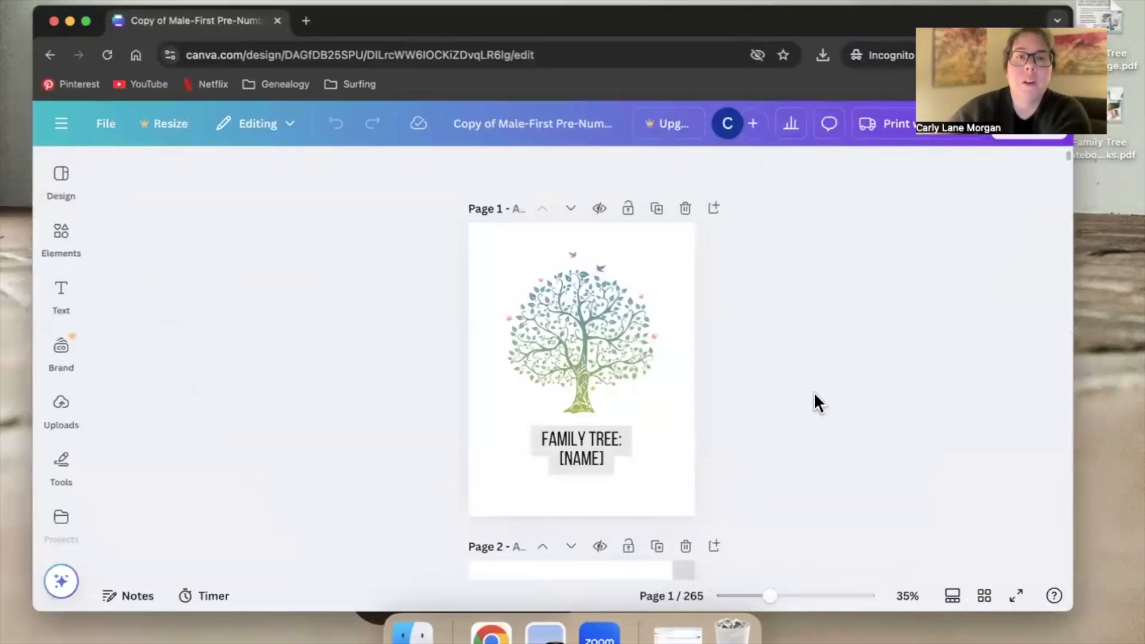
mouse_move(816, 306)
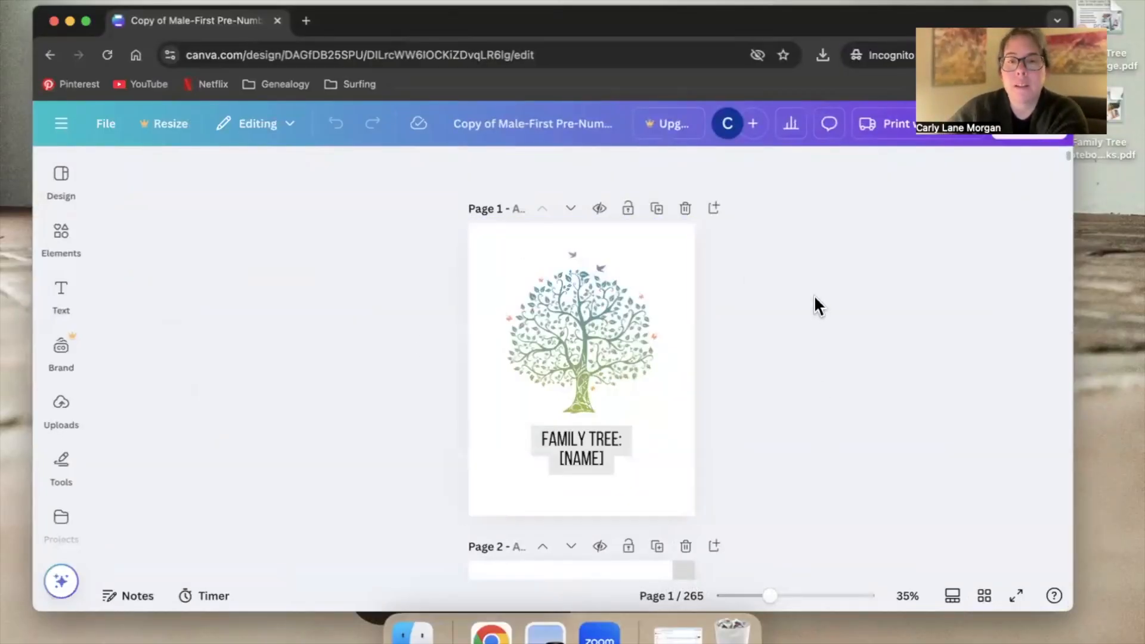
mouse_move(336, 347)
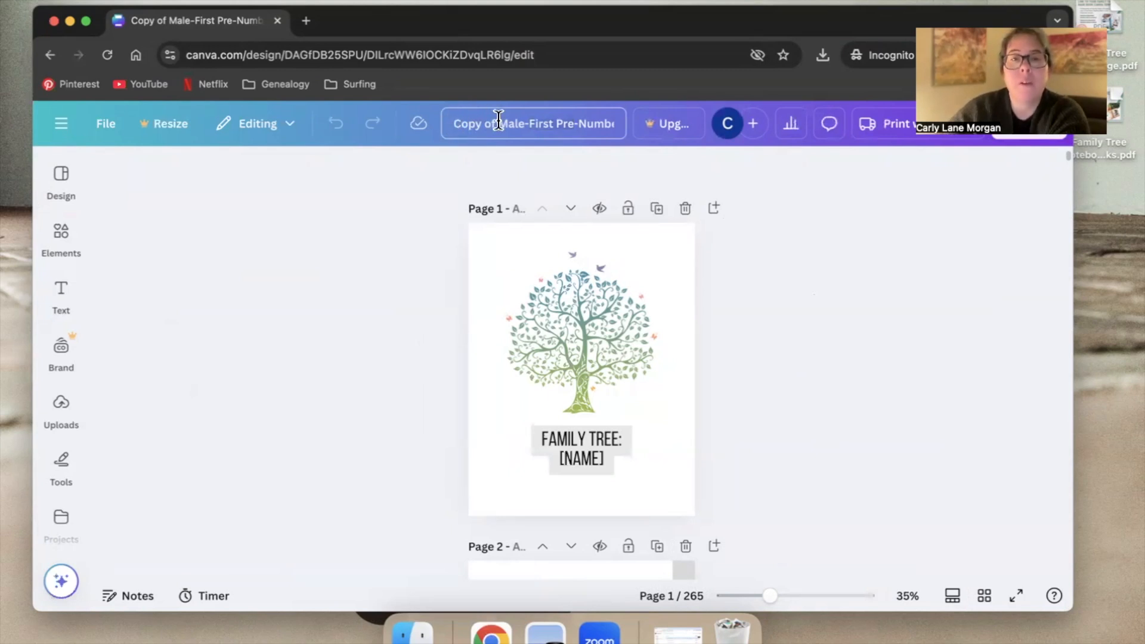
Rename the design title to 'Sample Family Tree 2025', replacing the long copied name
click(533, 123)
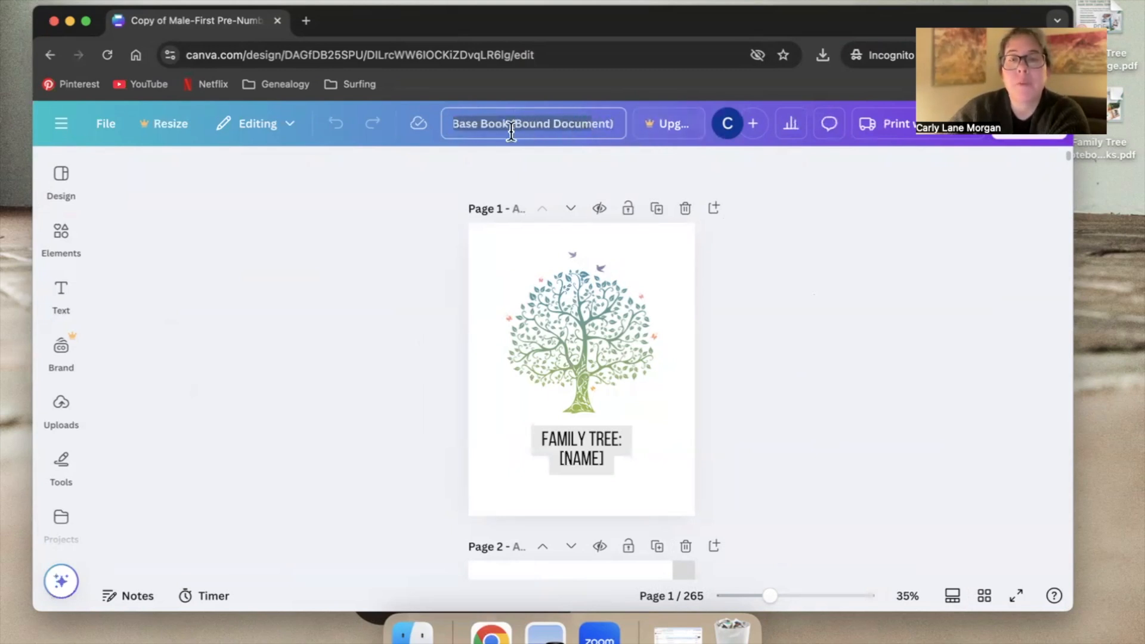
click(533, 123)
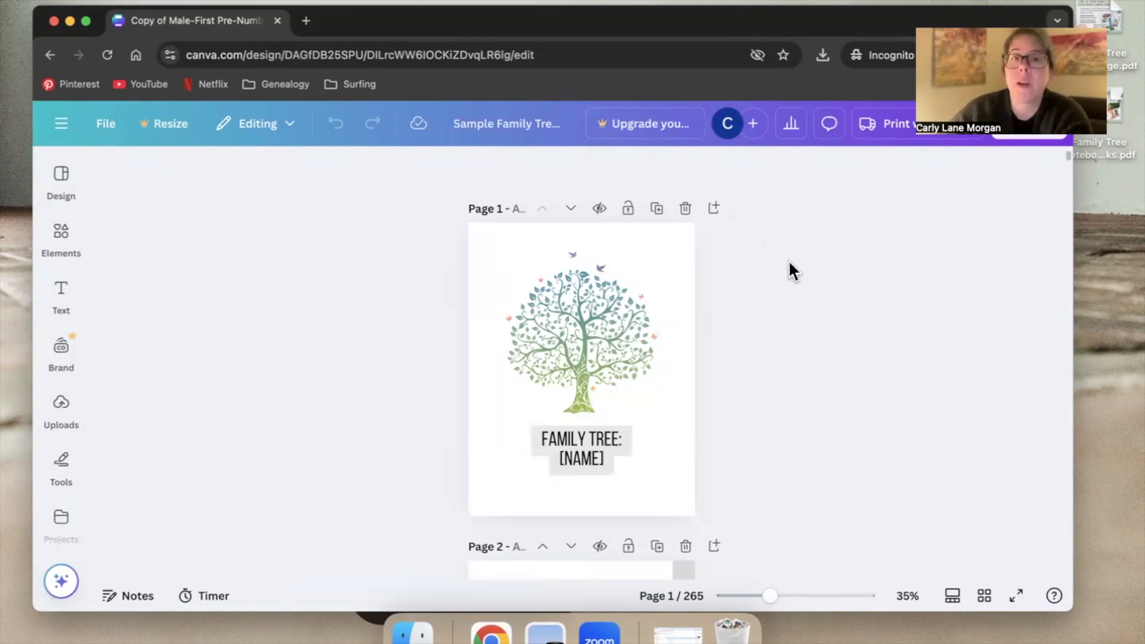
Return to the Canva home page and find 'Sample Family Tree 2025' under Recent designs
click(59, 131)
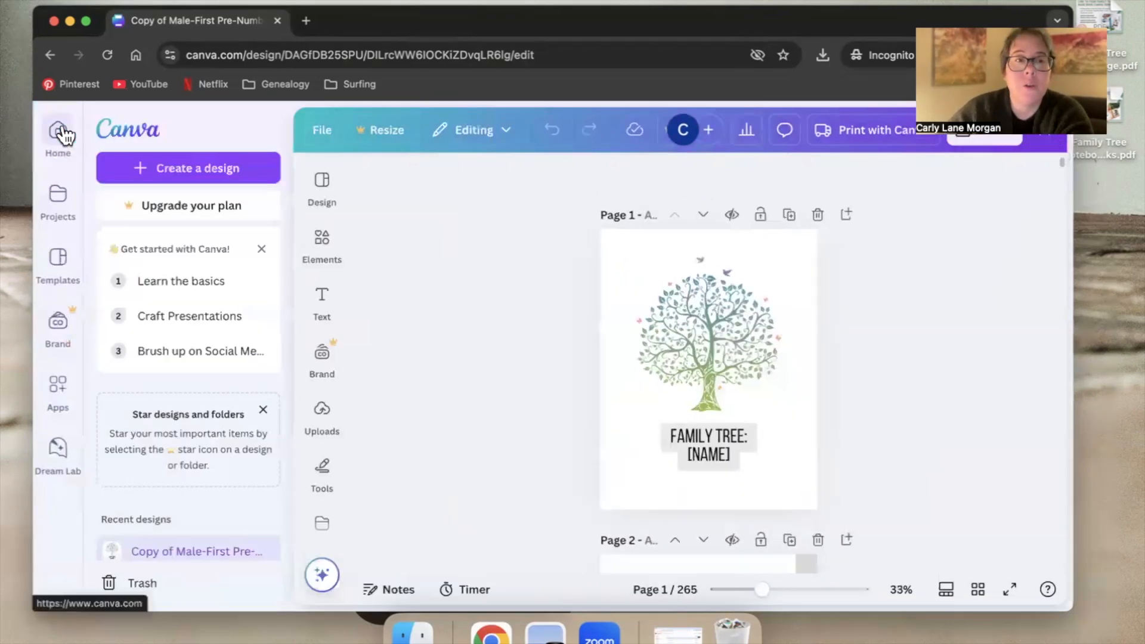
click(57, 134)
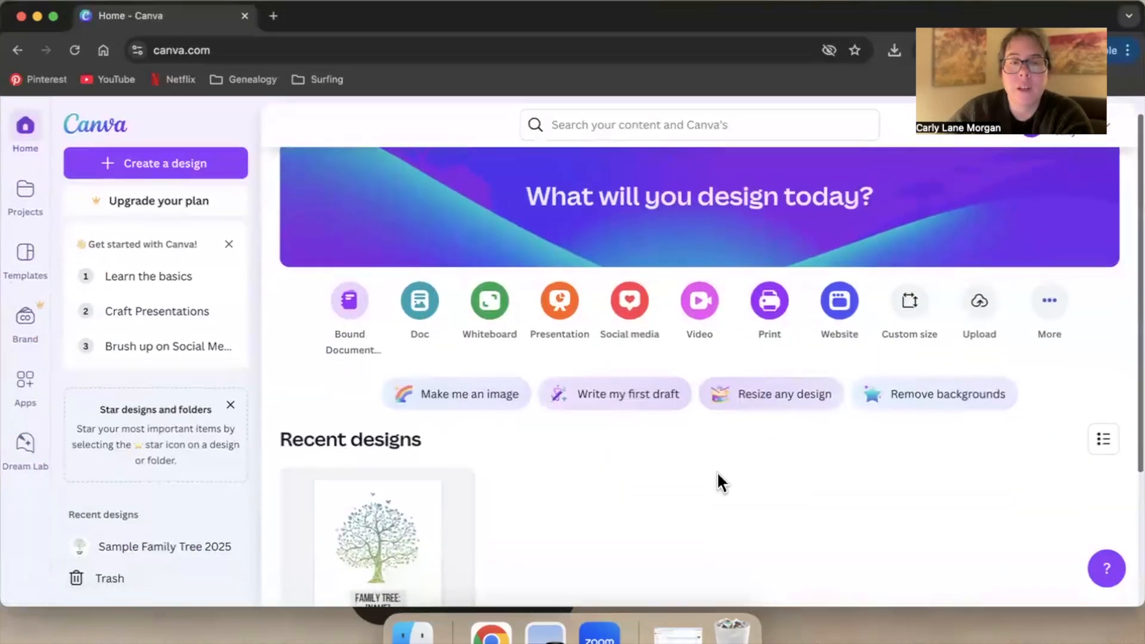
scroll(down, 3)
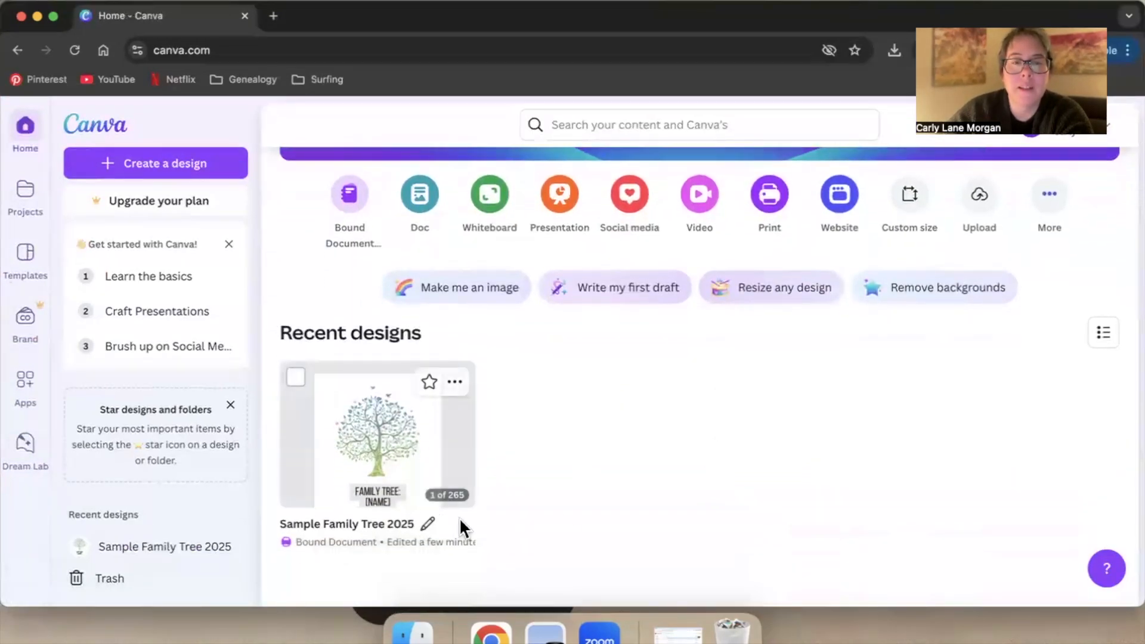
mouse_move(679, 558)
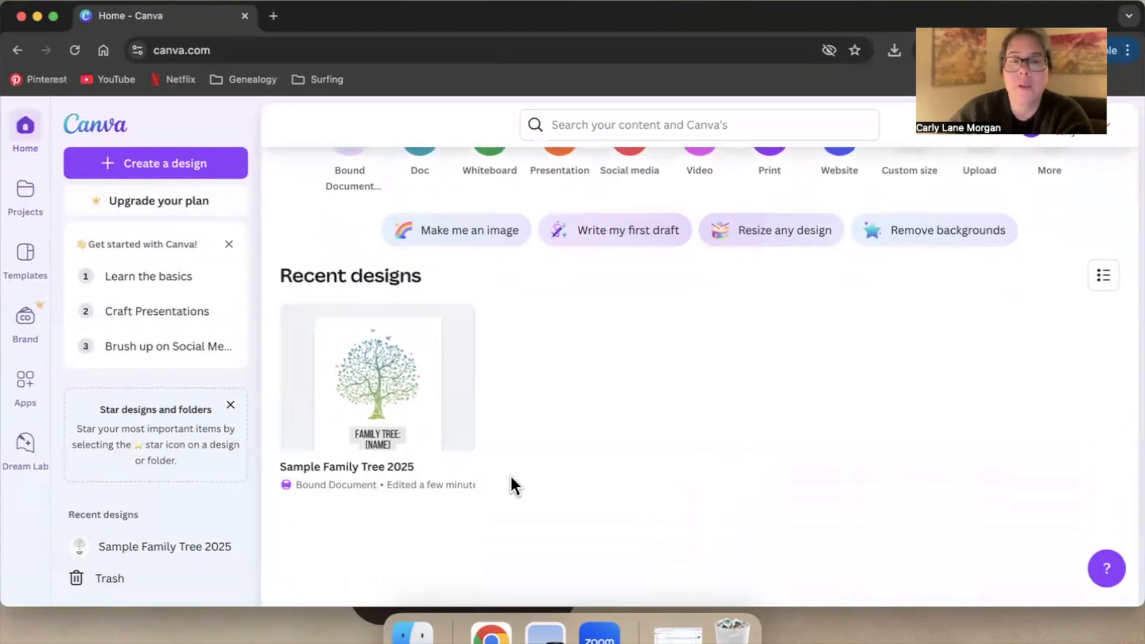
mouse_move(378, 379)
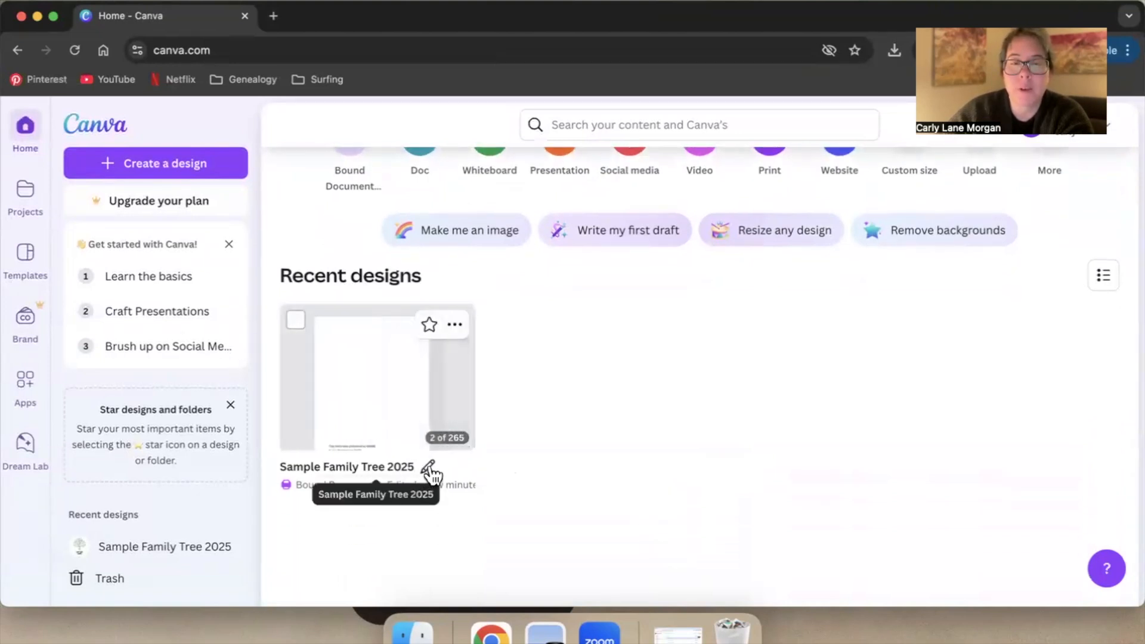
mouse_move(591, 471)
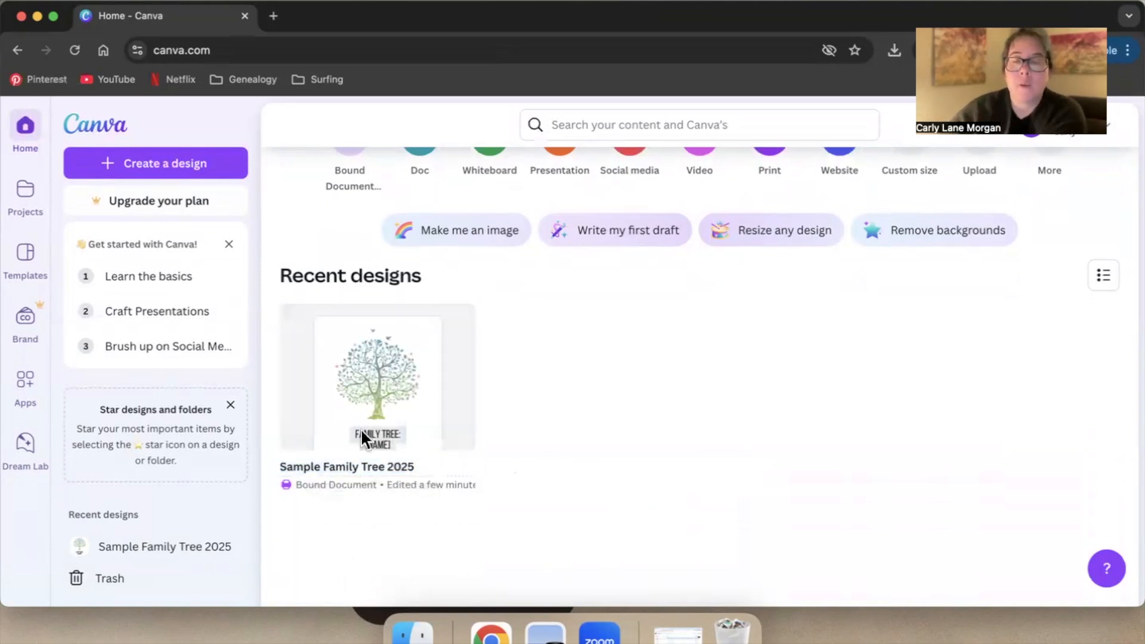
scroll(up, 3)
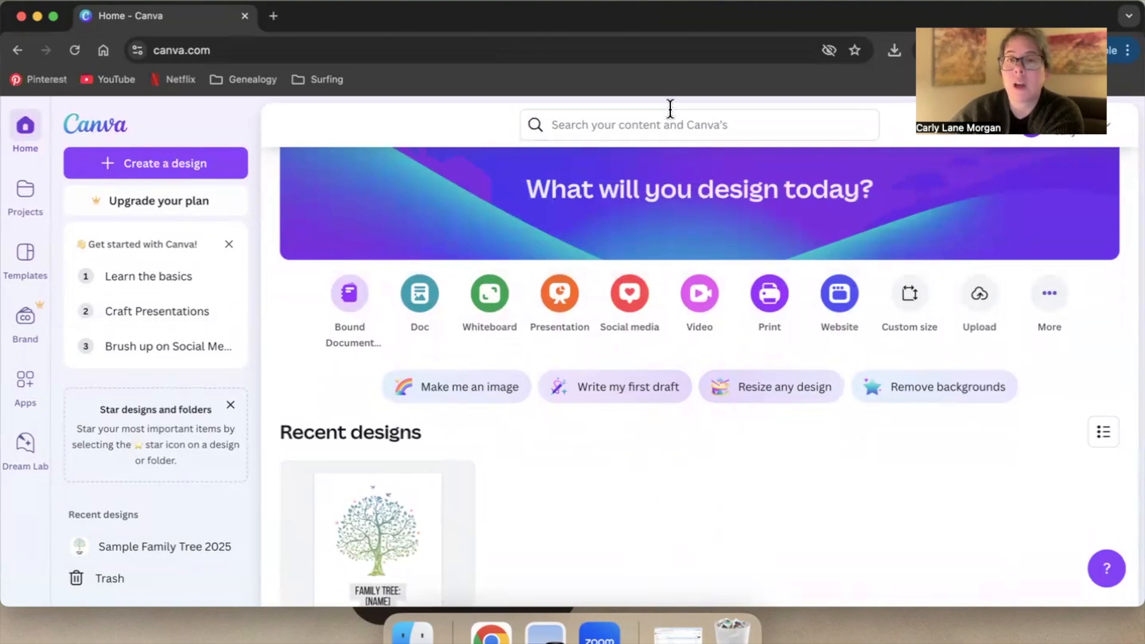
mouse_move(651, 498)
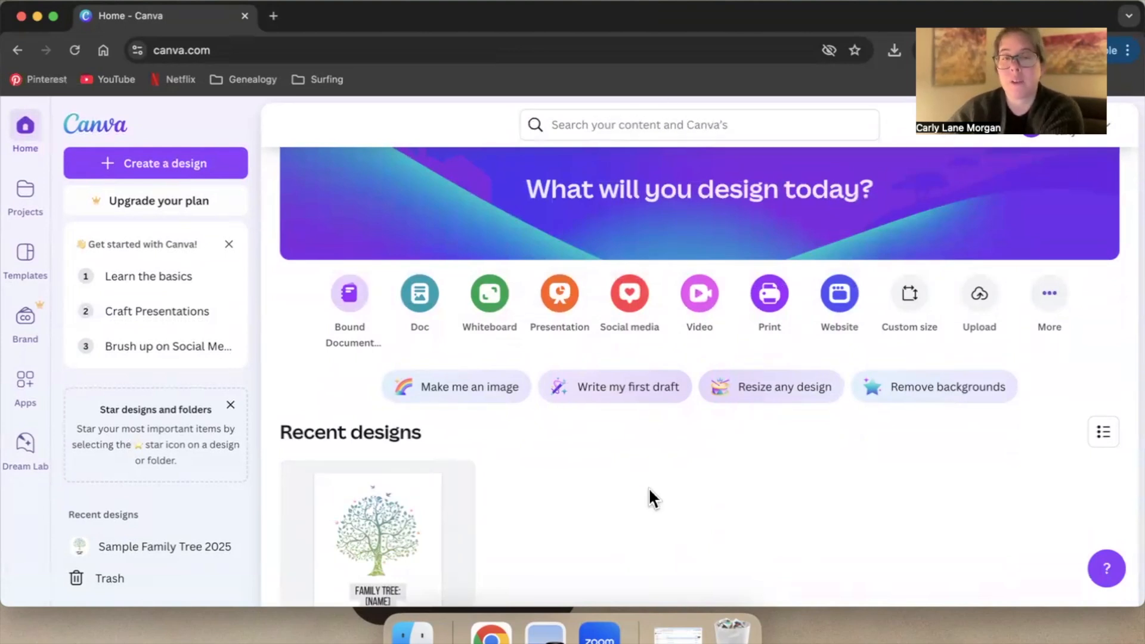
scroll(down, 3)
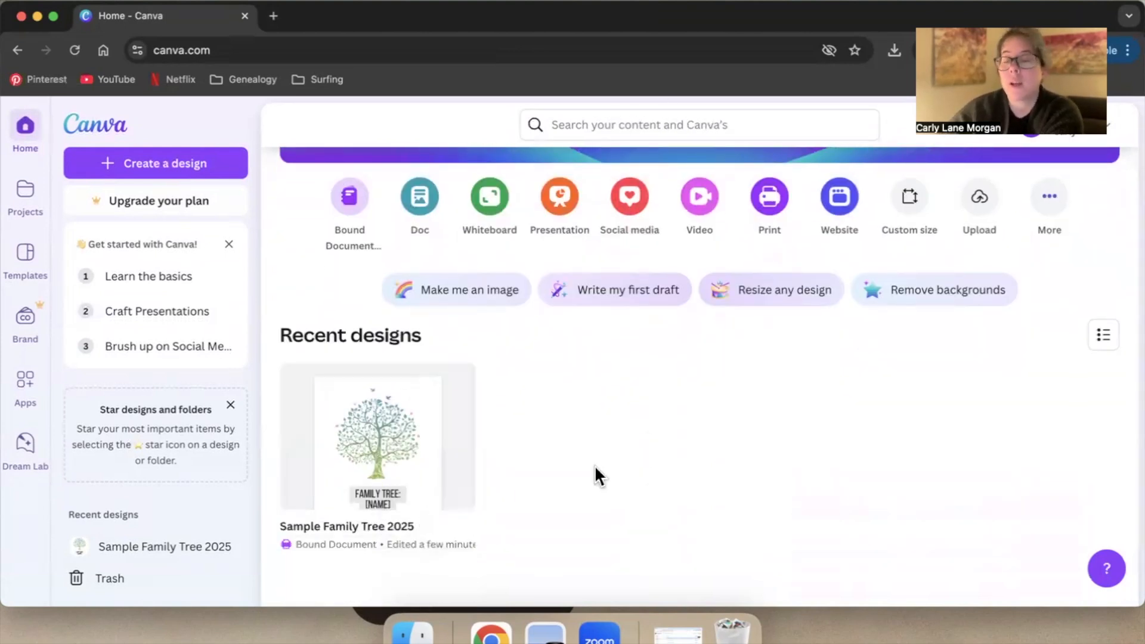
mouse_move(910, 518)
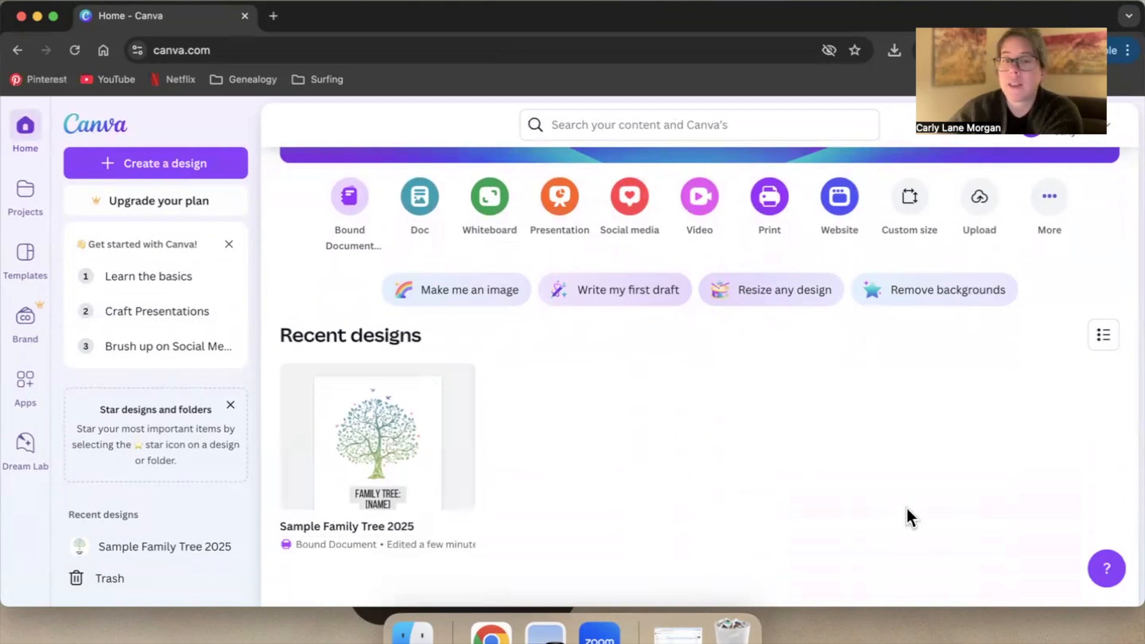